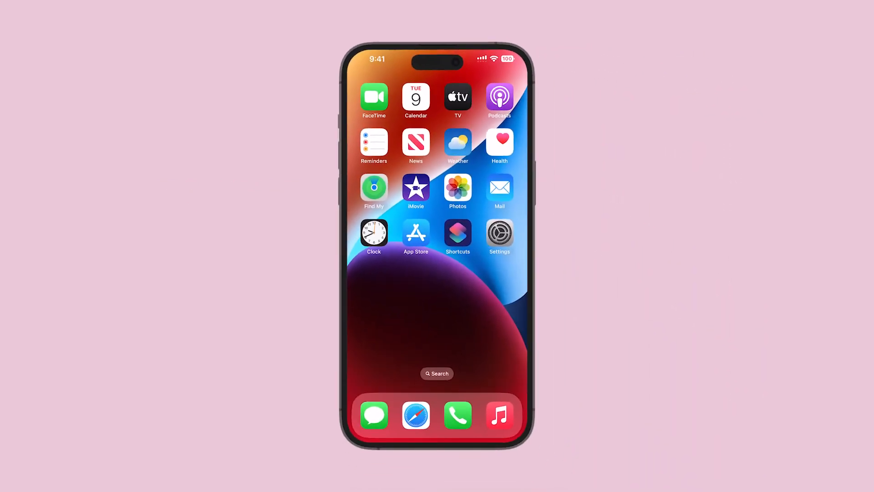
# - Begin a new personal automation from the Automation tab so the trigger list appears
pyautogui.click(457, 232)
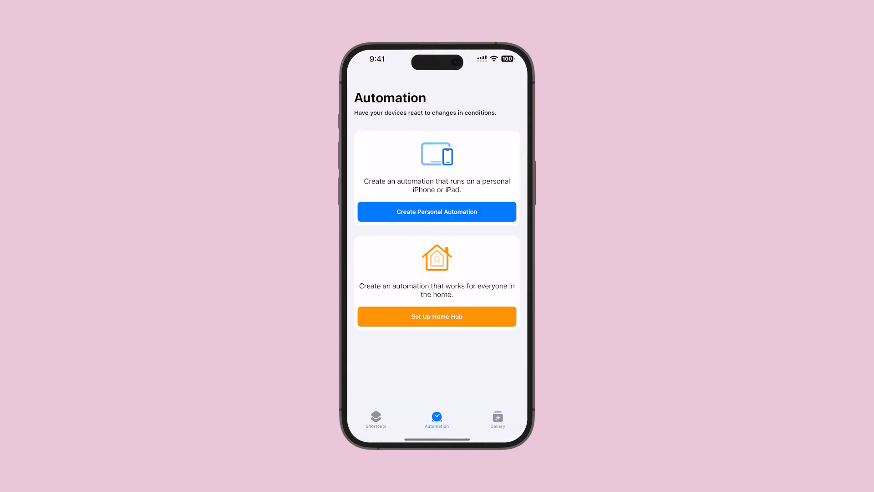
pyautogui.click(436, 212)
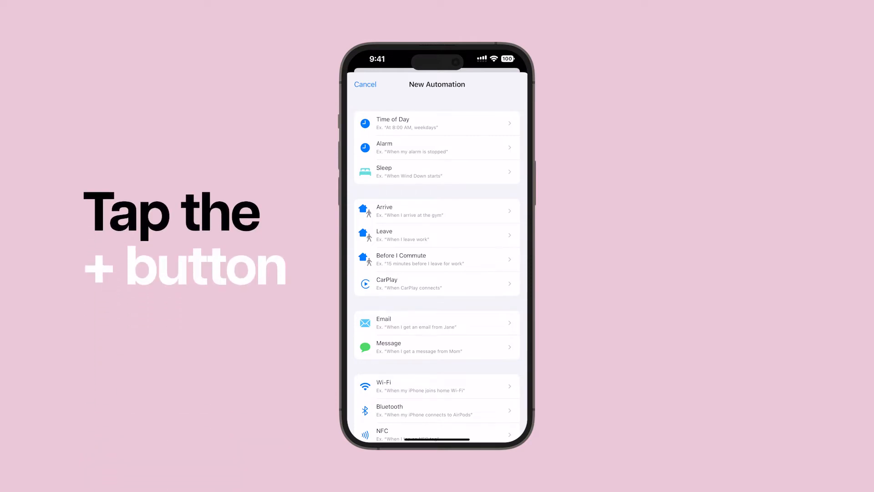
# - Trigger on the existing 5:00 AM alarm being stopped and continue to actions
pyautogui.click(436, 148)
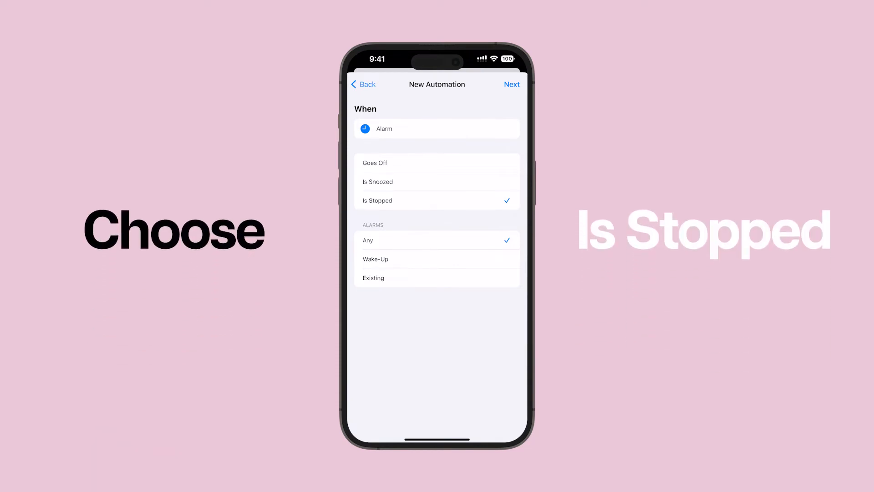
pyautogui.click(374, 278)
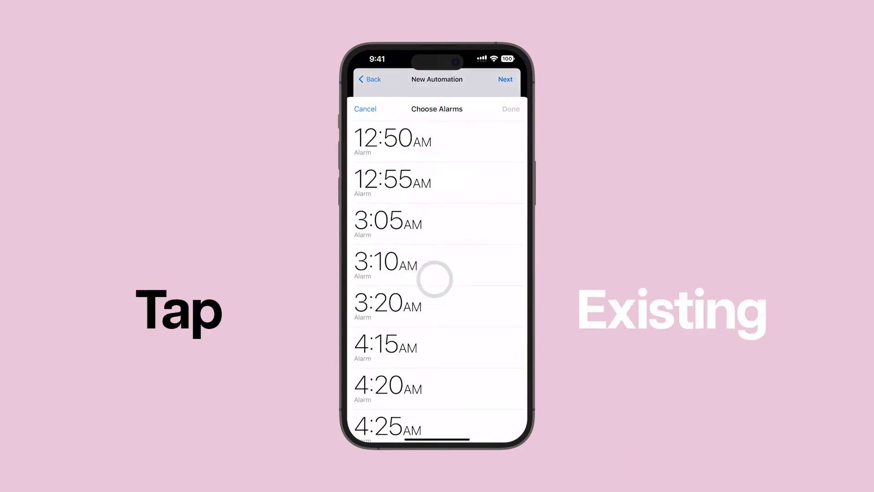
pyautogui.scroll(-3)
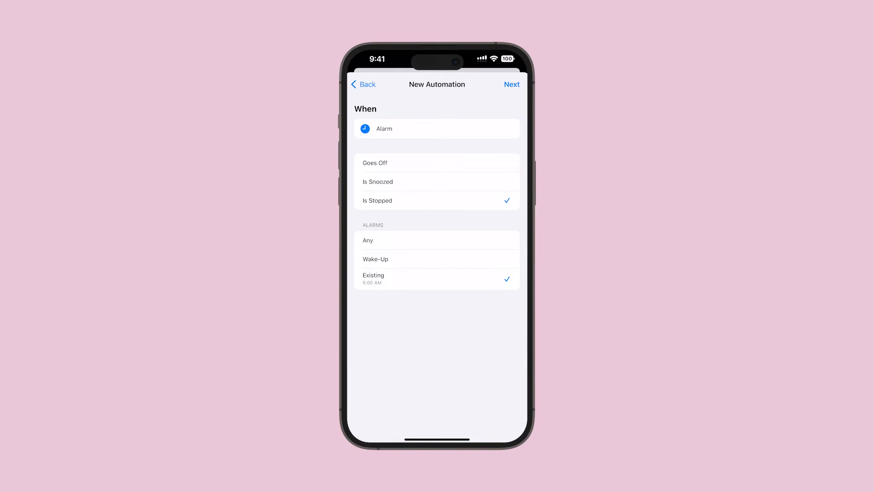
pyautogui.click(511, 83)
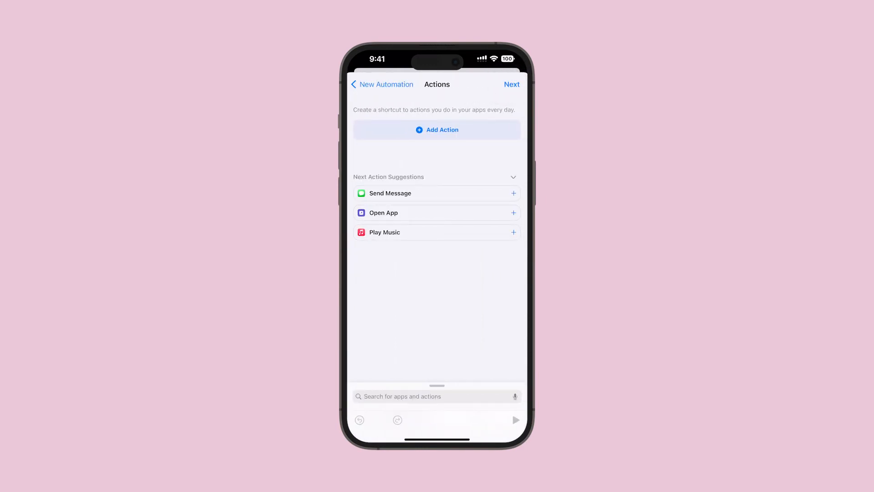
# - Add a Play Music action and choose the Morning Music playlist from Recently Added
pyautogui.click(513, 232)
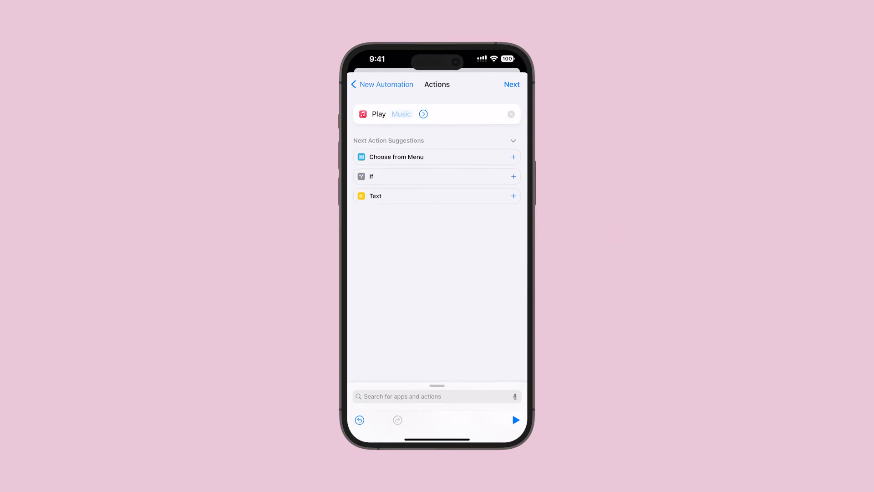
pyautogui.click(401, 114)
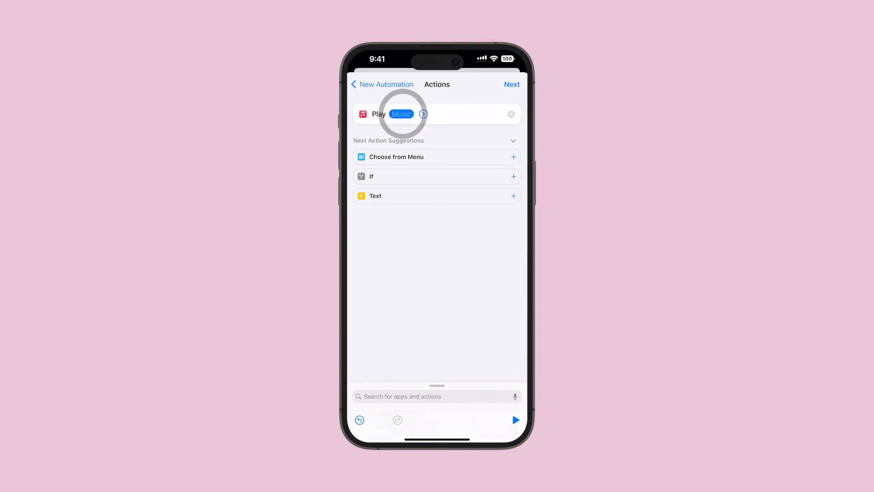
pyautogui.click(401, 114)
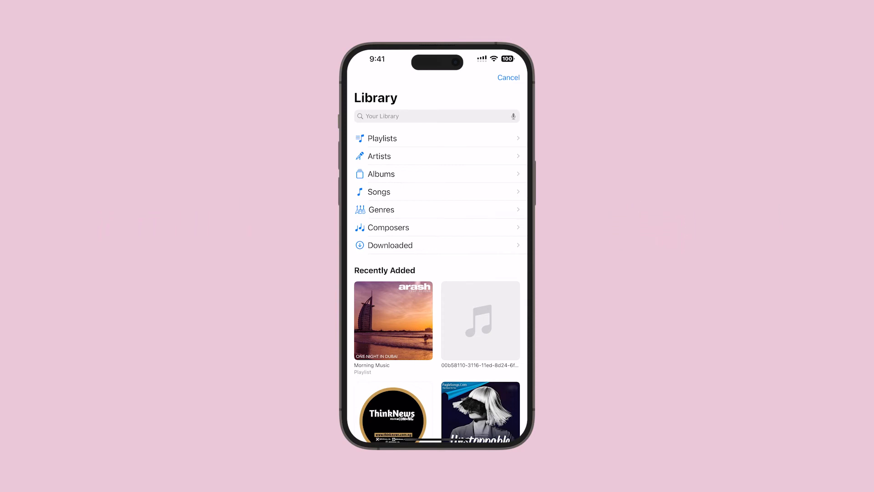
pyautogui.click(393, 319)
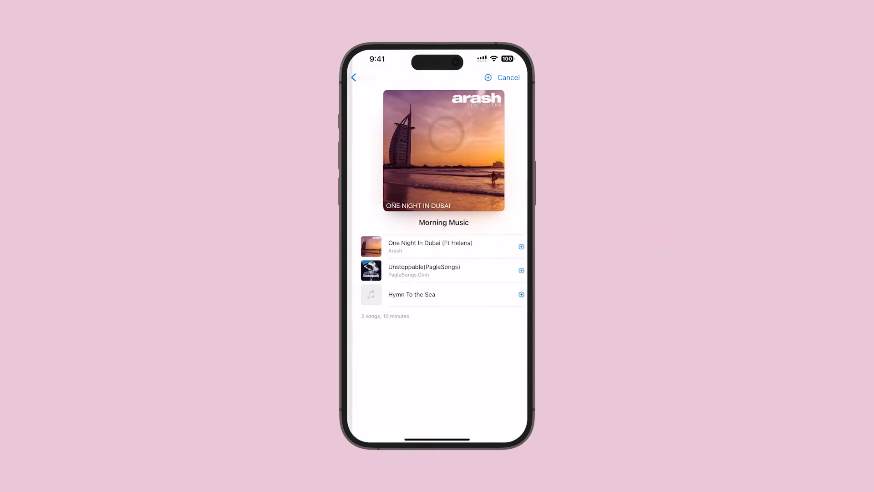